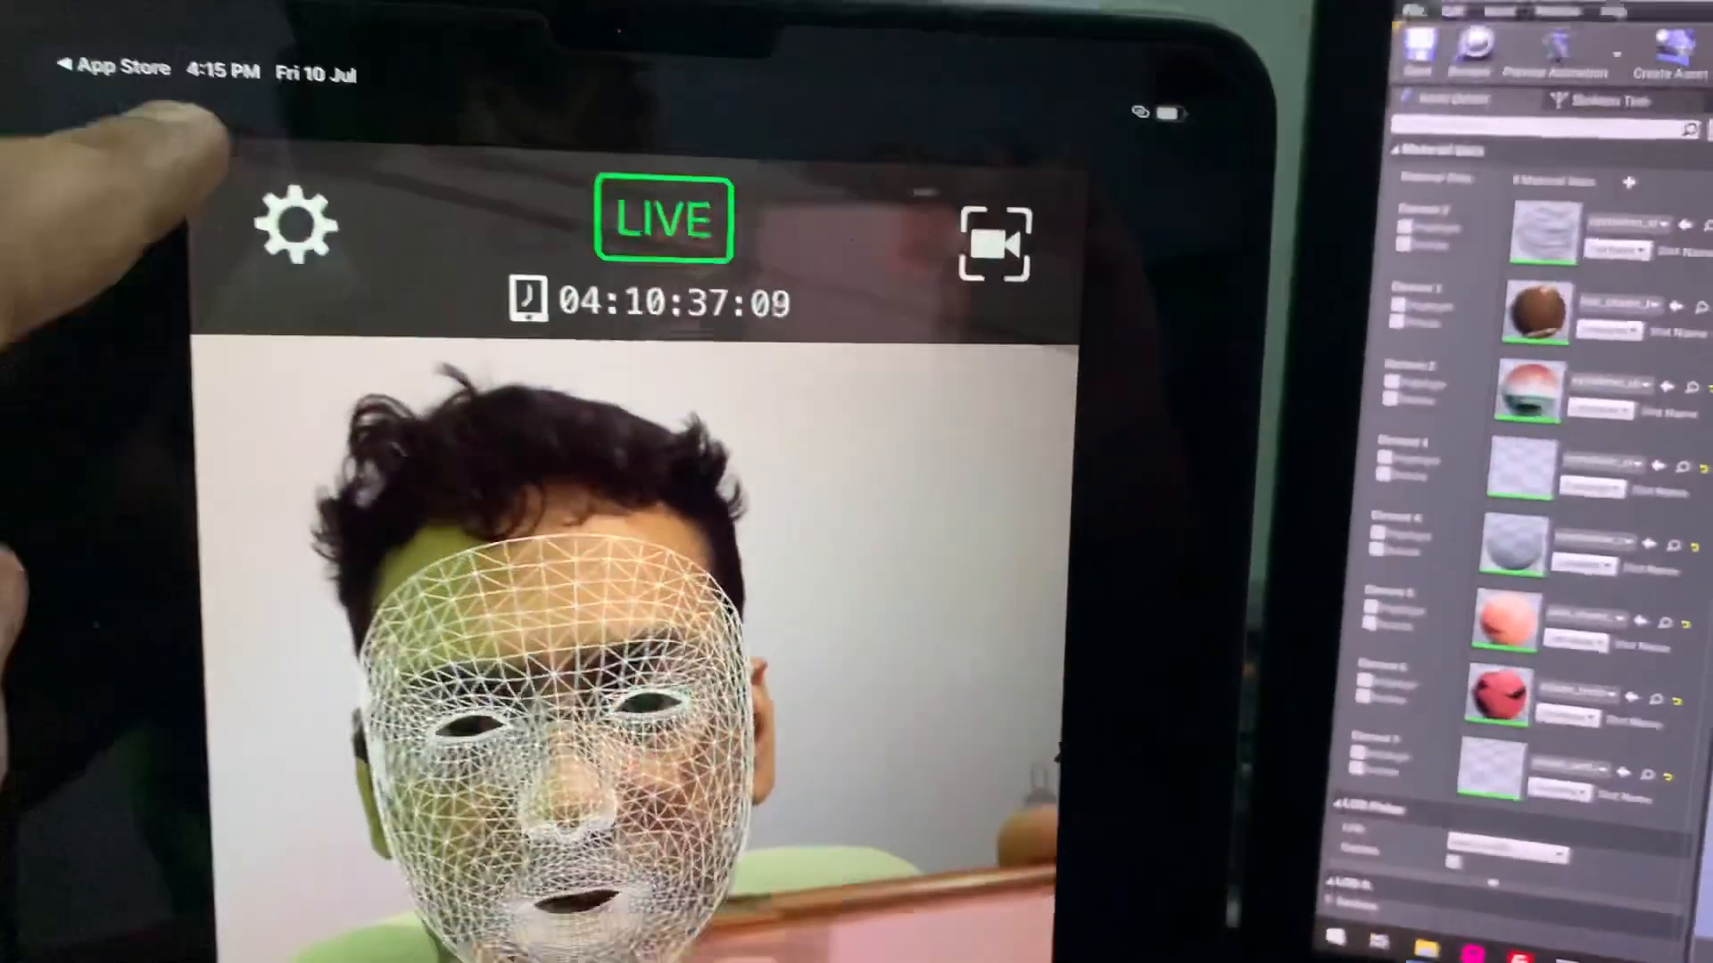
Enter the app settings to reach the Live Link target and protocol options.
{"action": "left_click", "coordinate": [297, 225]}
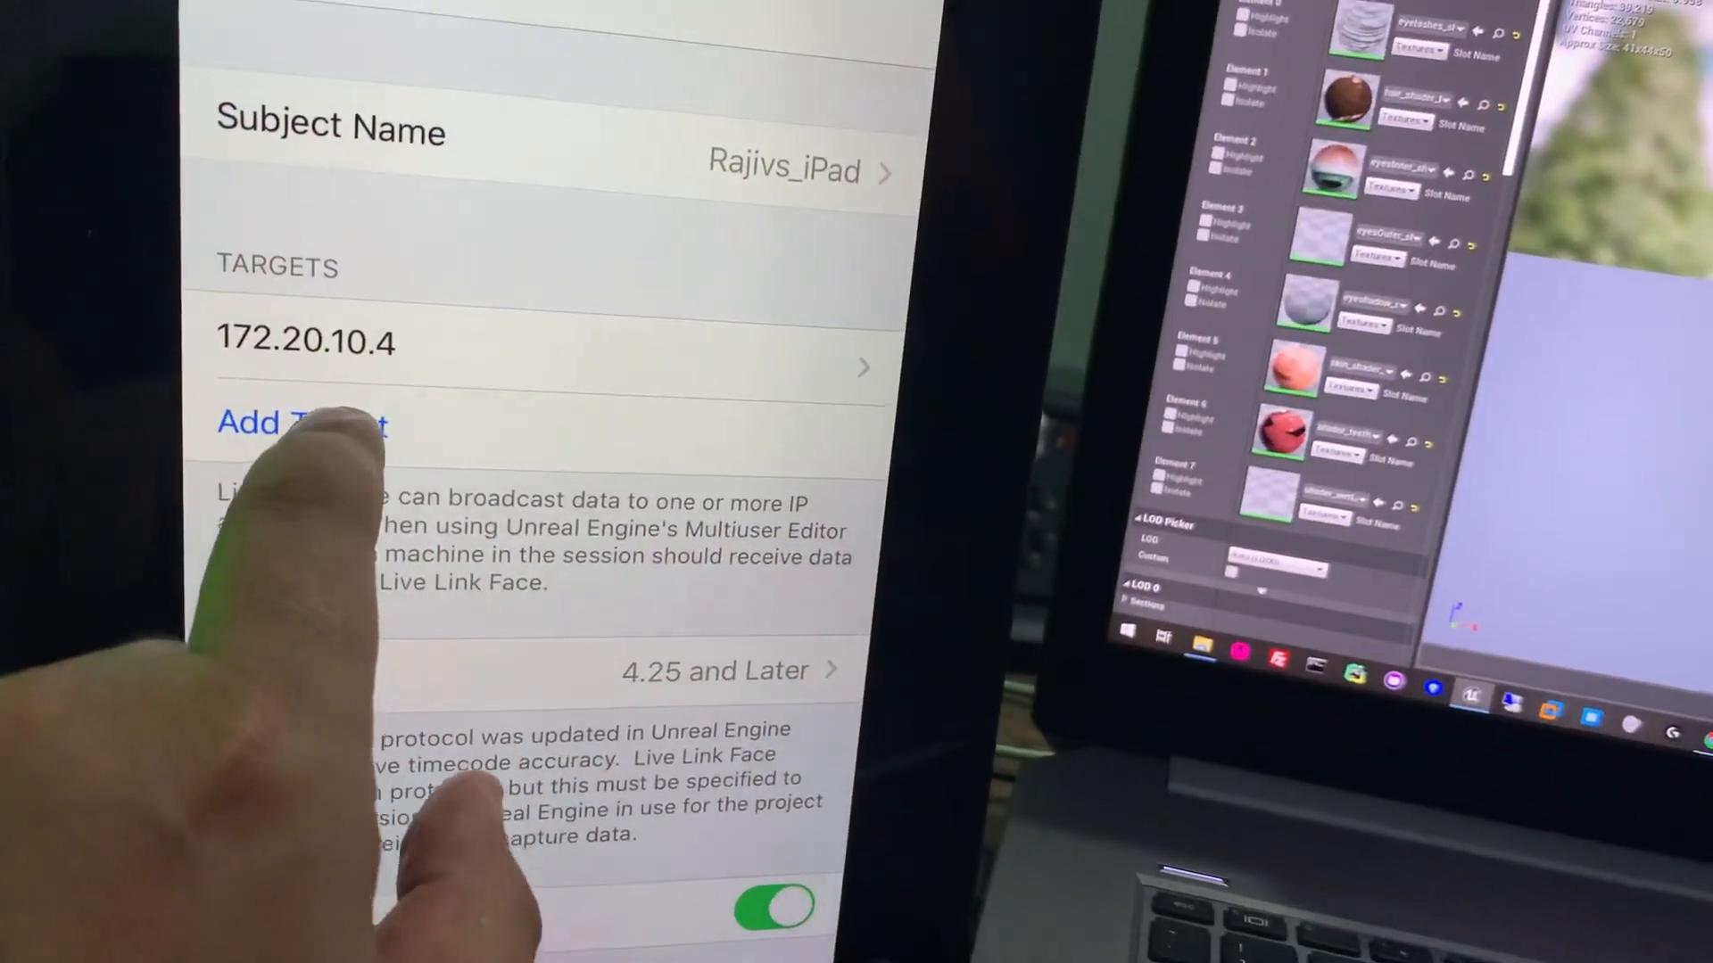
Back on the main settings list, toggle Stream Head Rotation off and on so it ends enabled.
{"action": "left_click", "coordinate": [301, 423]}
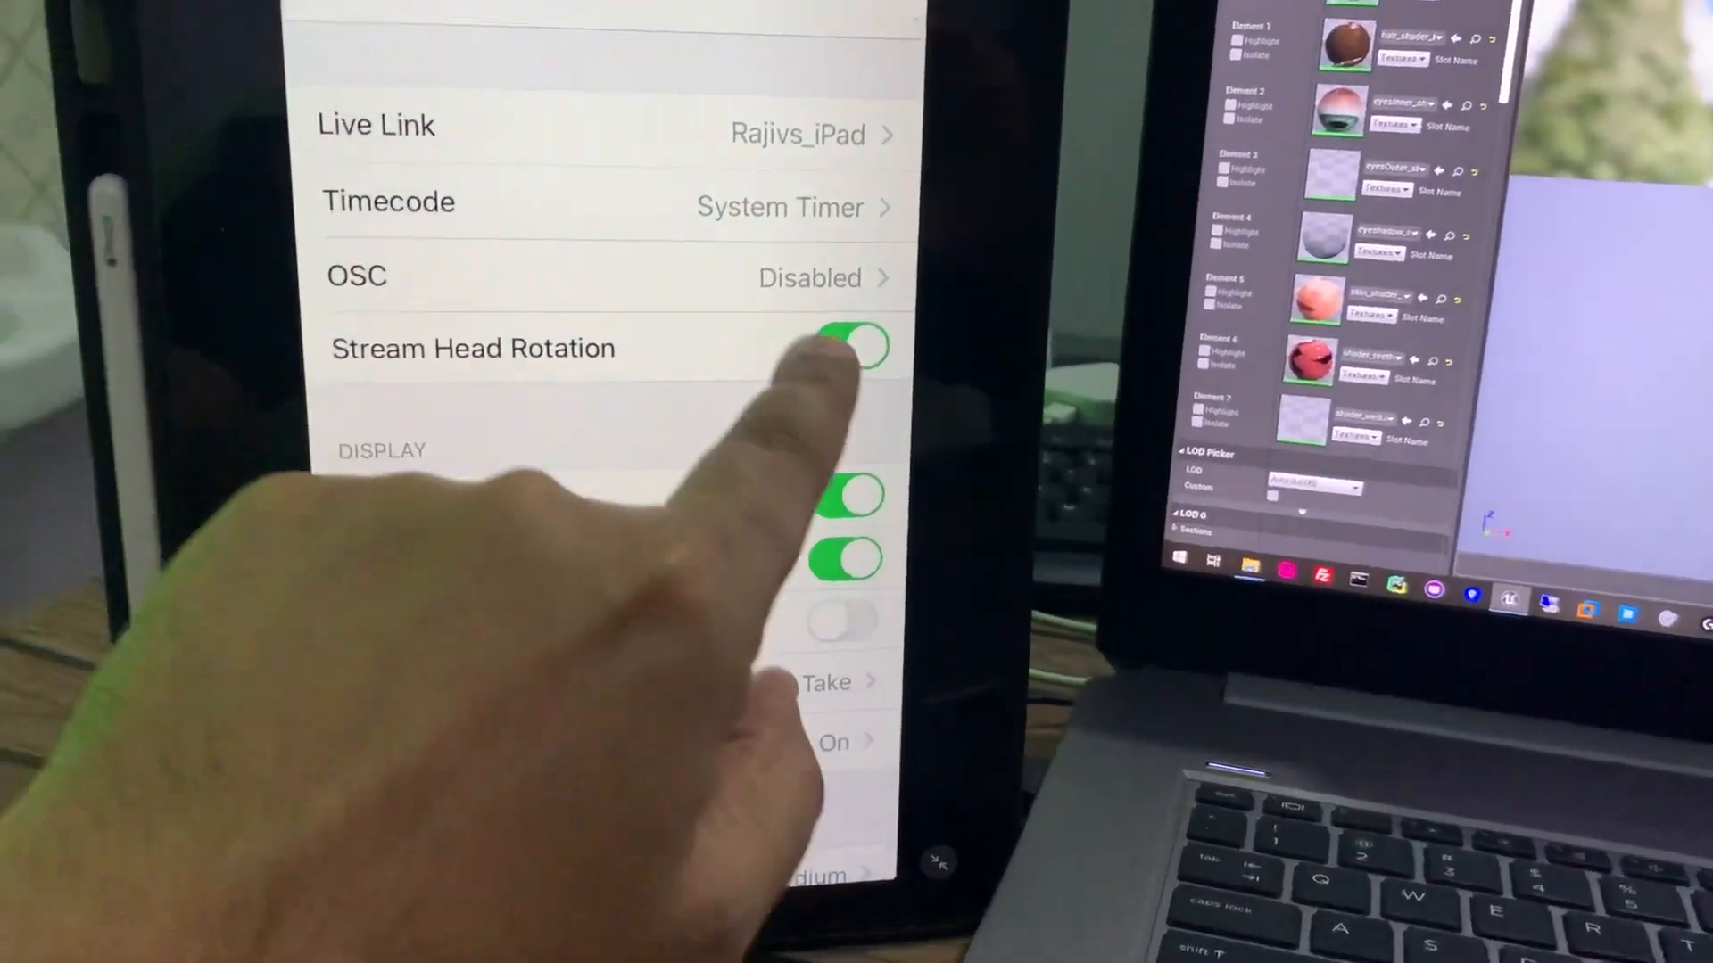
{"action": "left_click", "coordinate": [846, 348]}
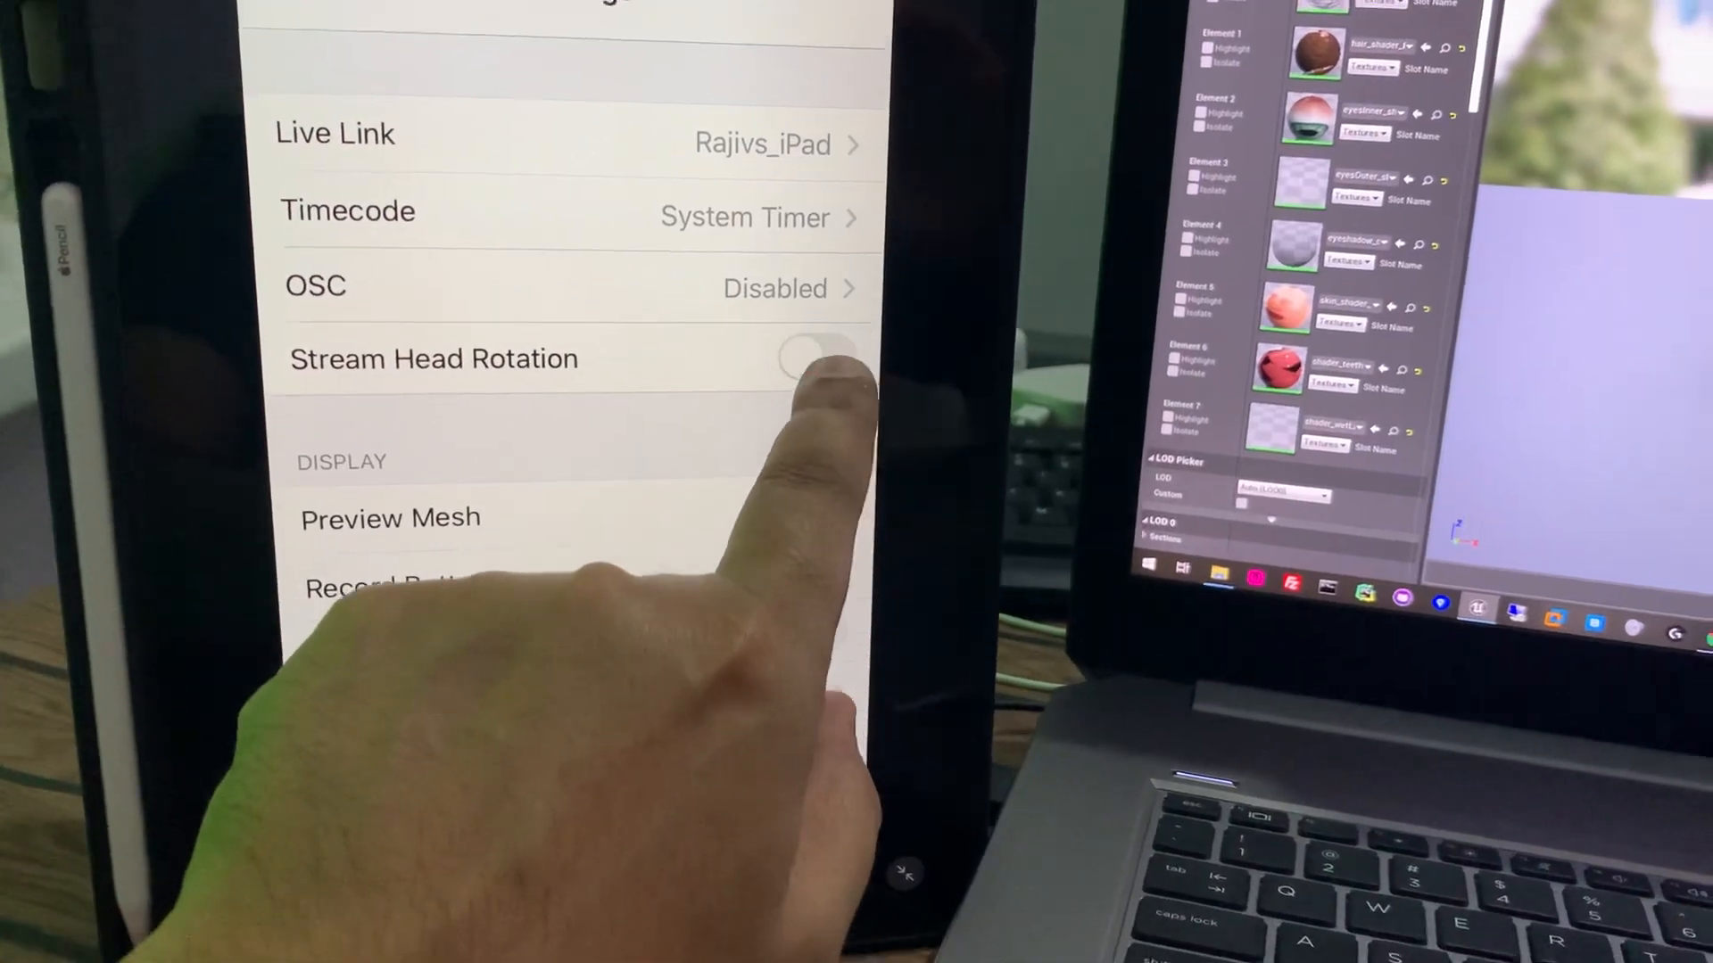
{"action": "left_click", "coordinate": [821, 357]}
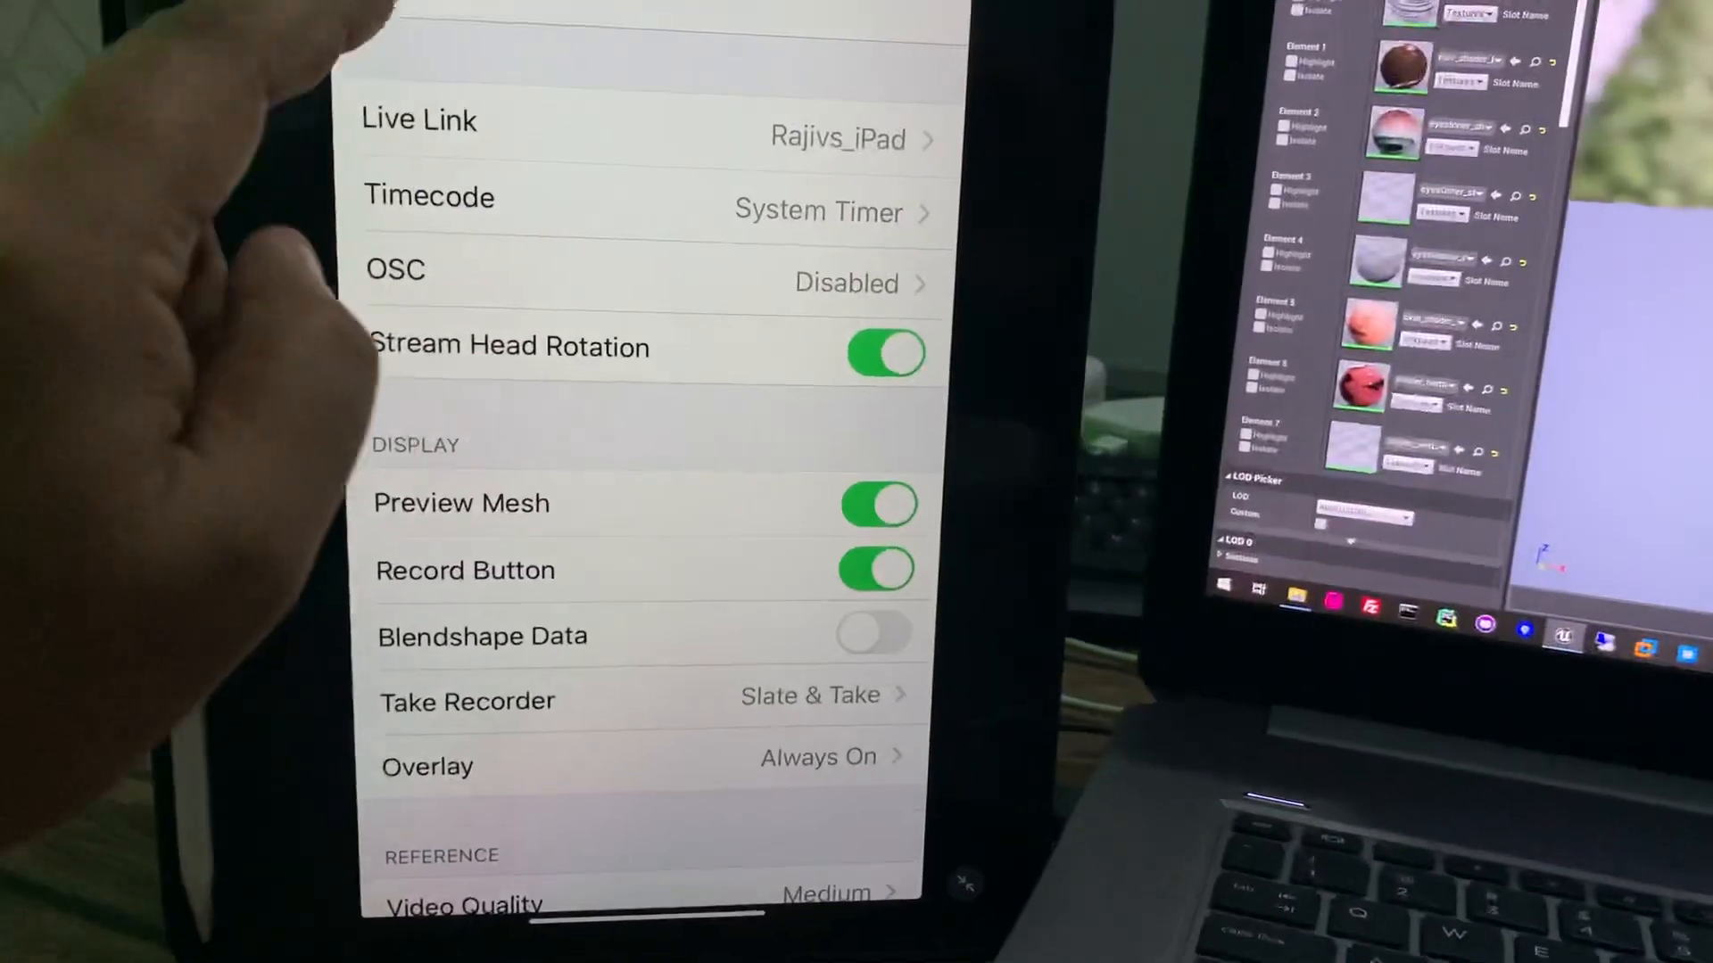